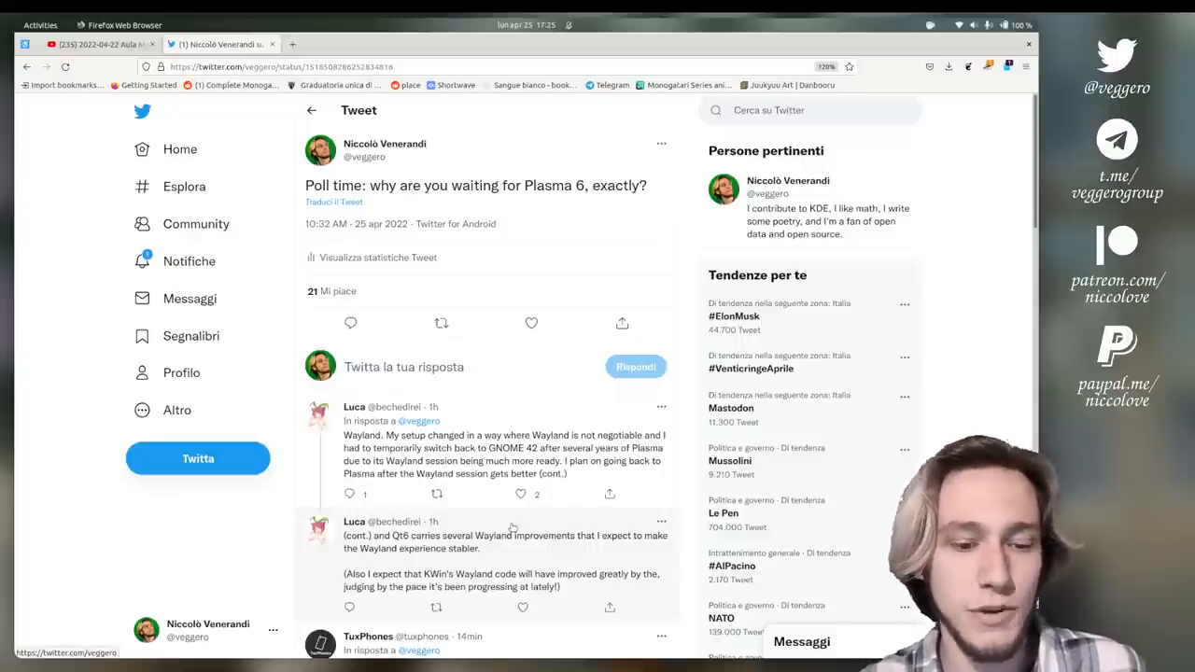
scroll(down, 3)
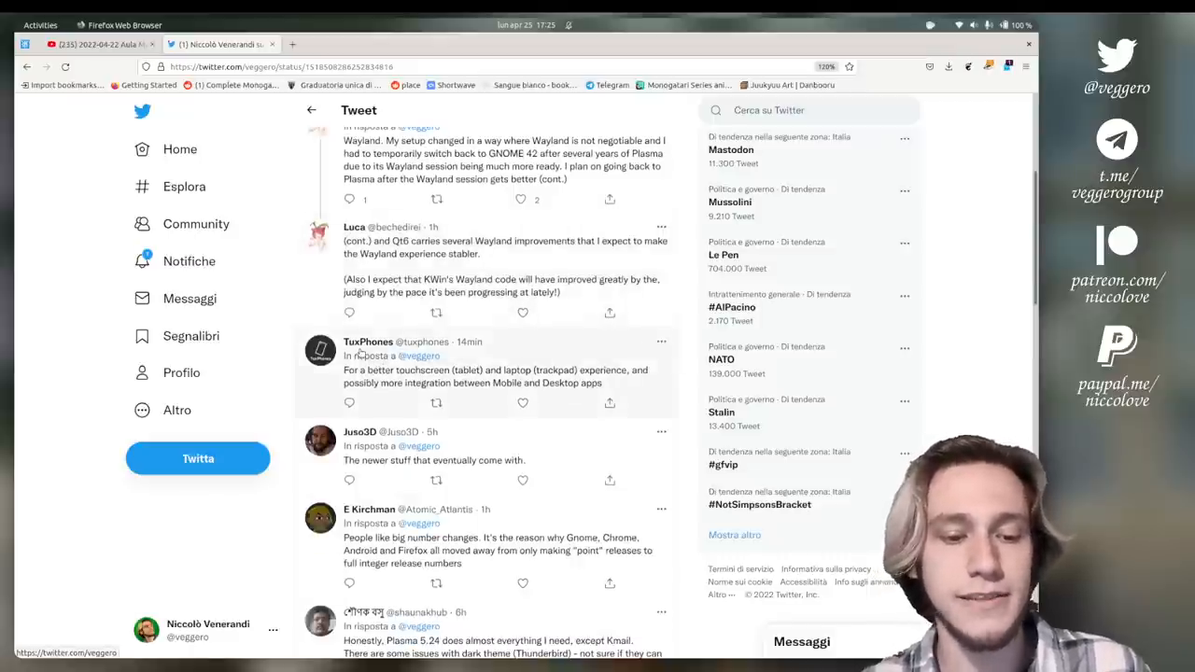
scroll(down, 3)
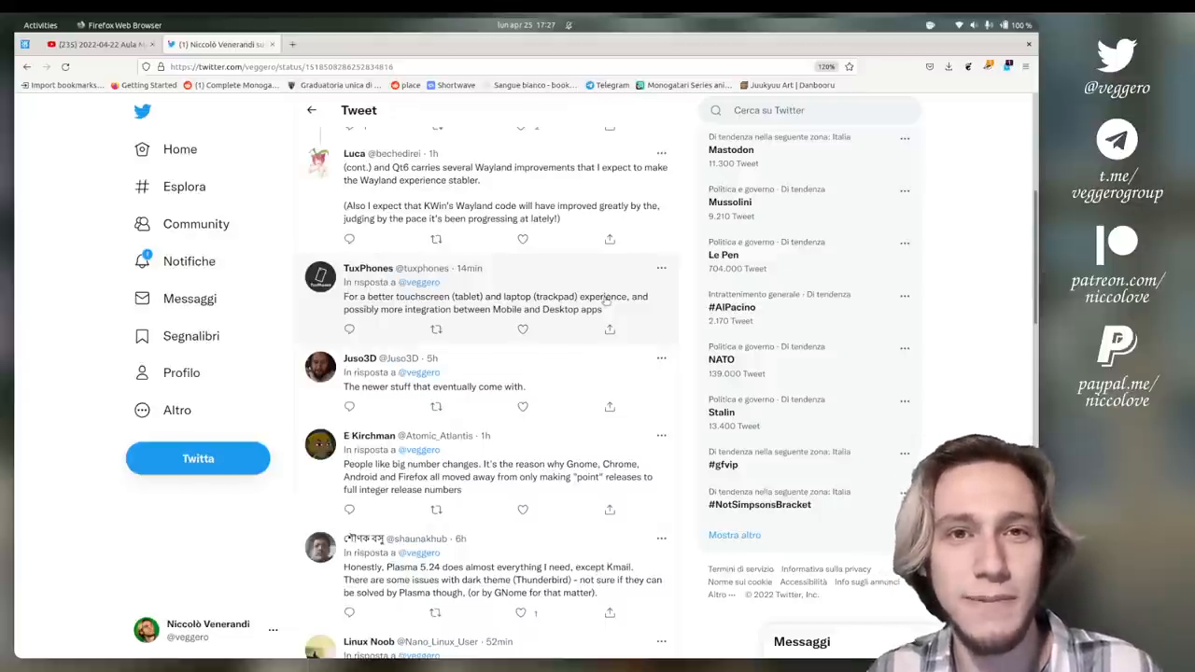
mouse_move(460, 320)
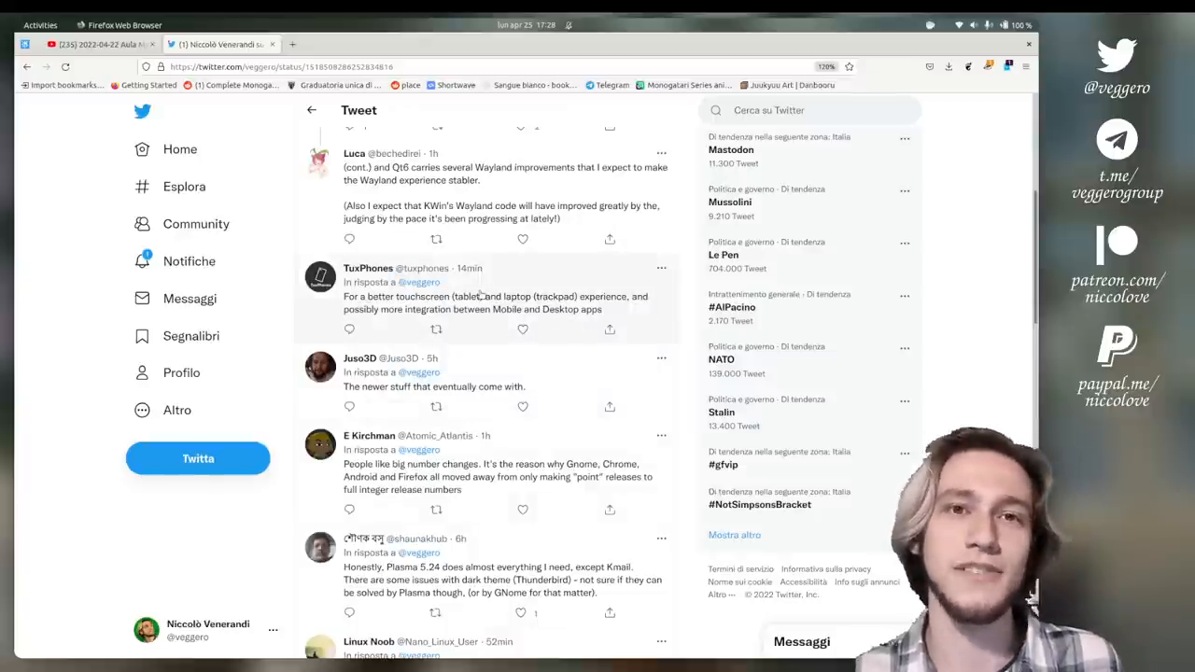
scroll(down, 3)
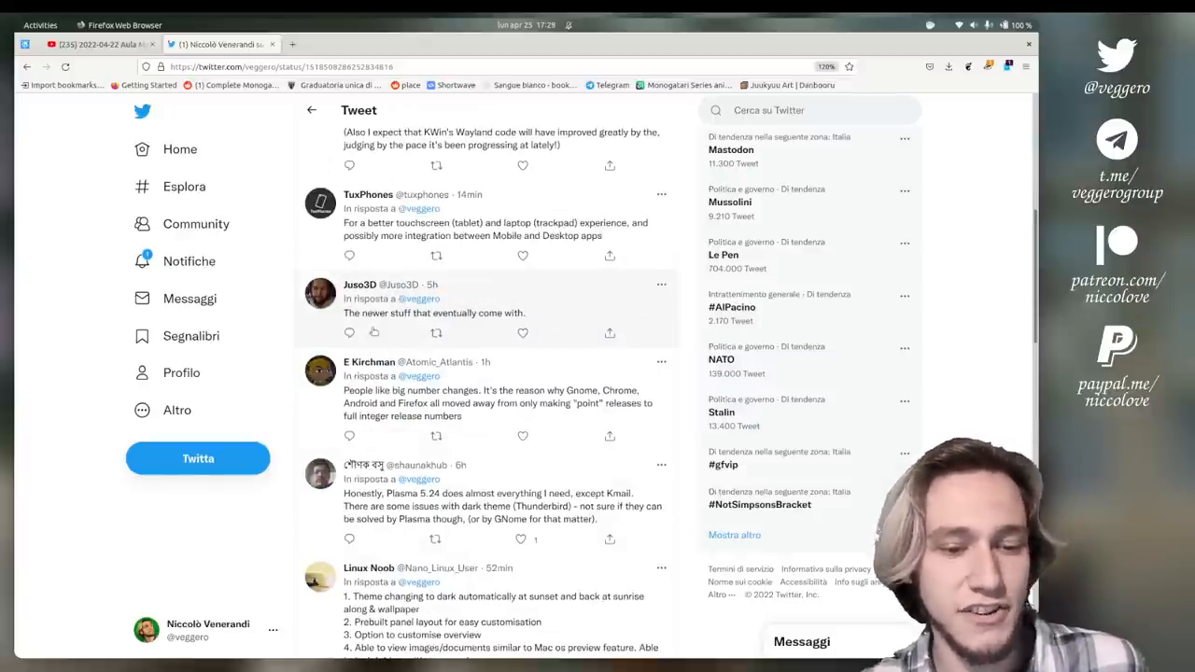
scroll(down, 3)
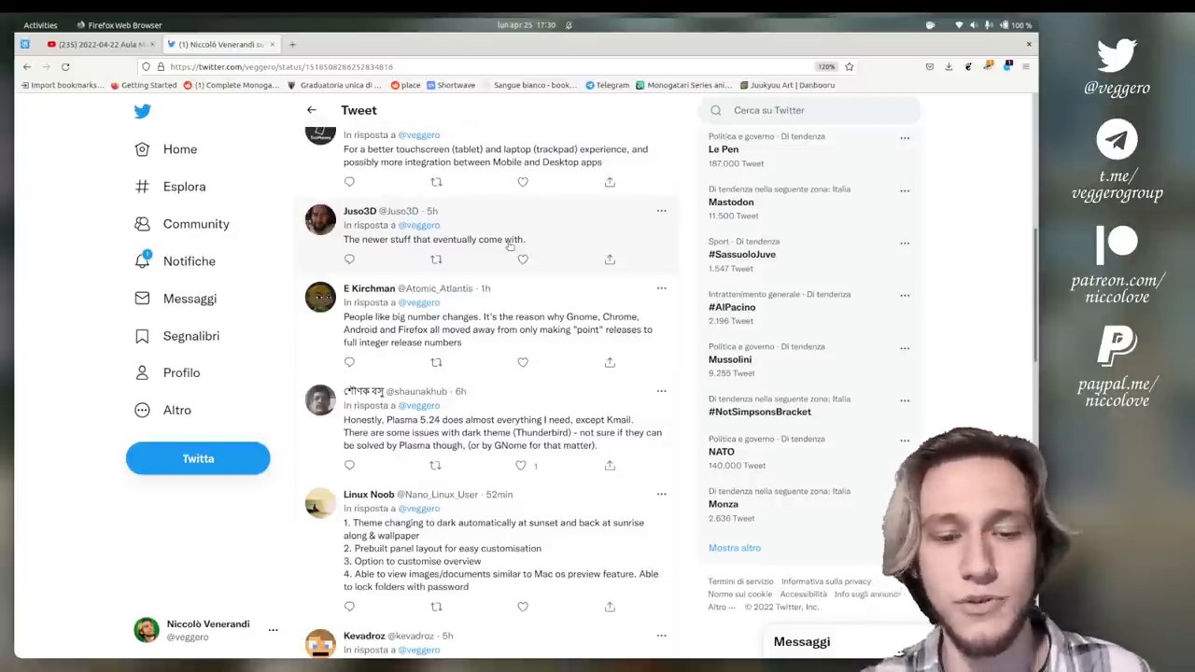
scroll(down, 3)
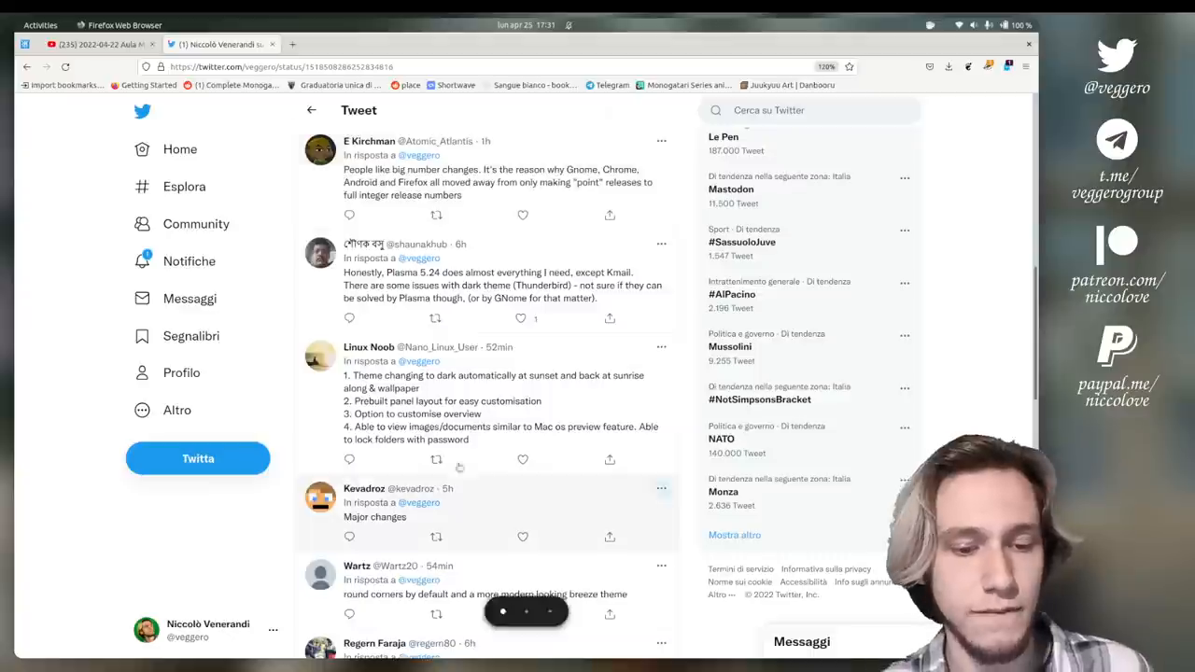
scroll(down, 3)
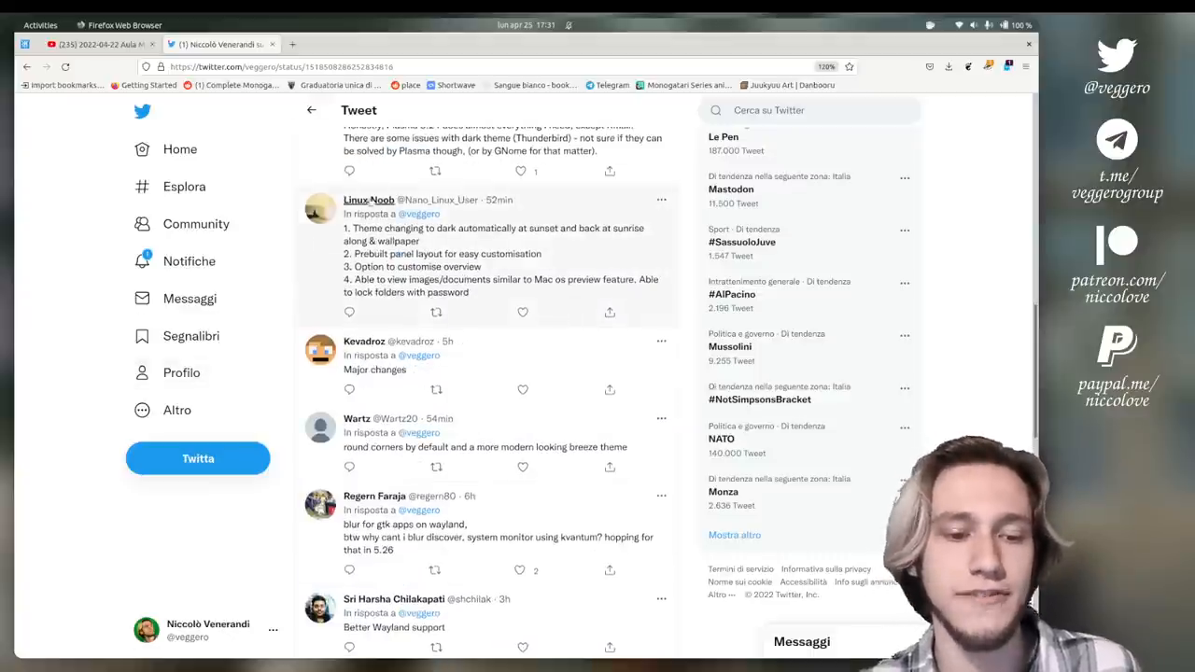
mouse_move(369, 198)
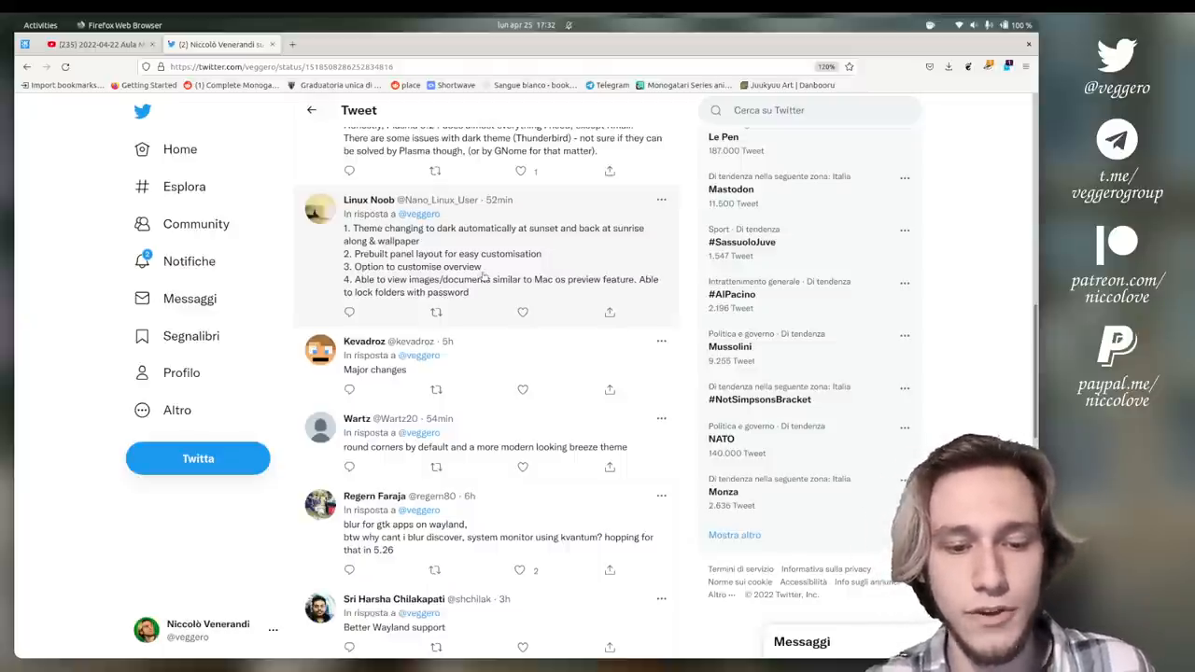
scroll(down, 3)
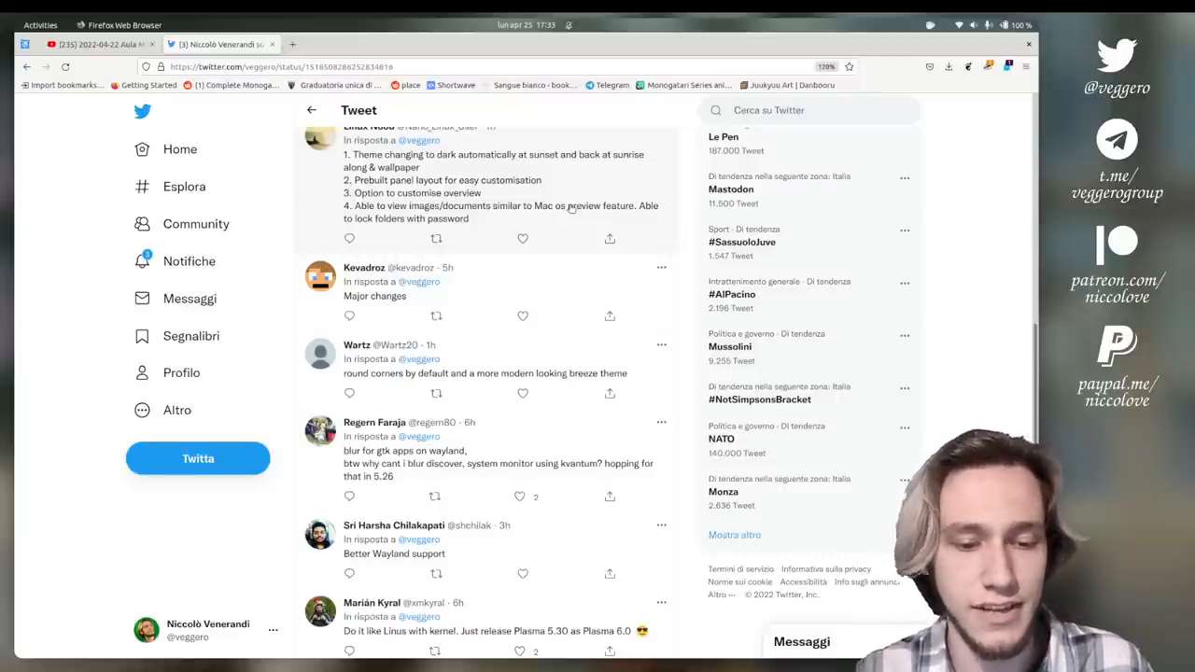
scroll(down, 3)
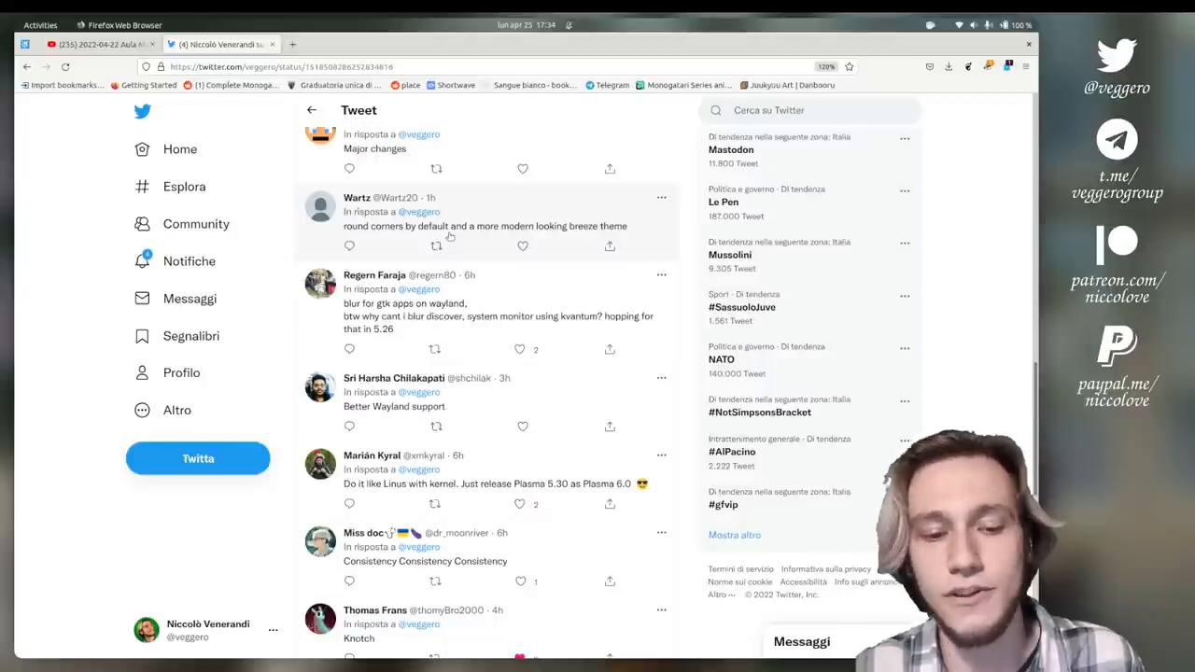
scroll(down, 3)
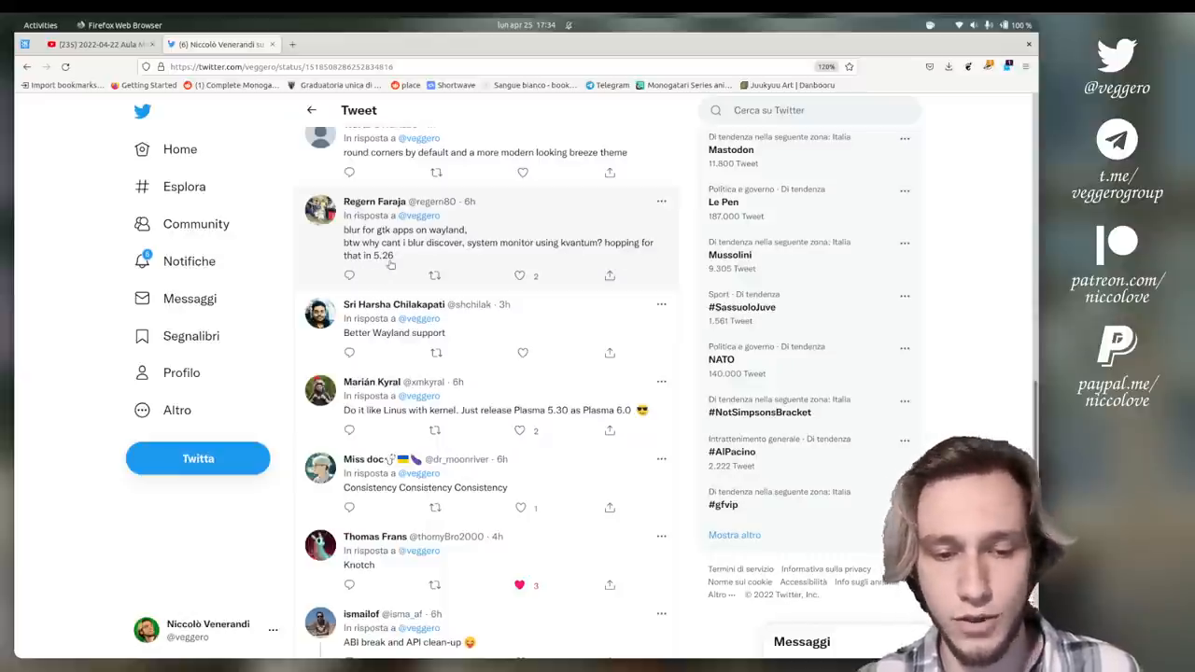
scroll(down, 3)
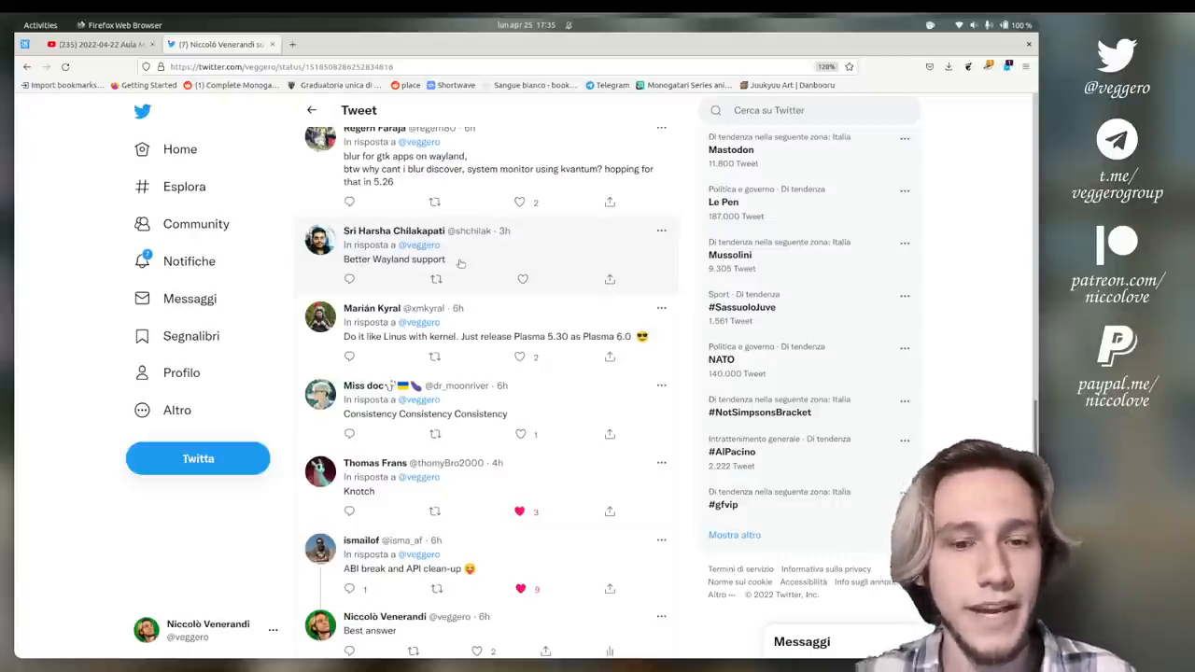
scroll(down, 3)
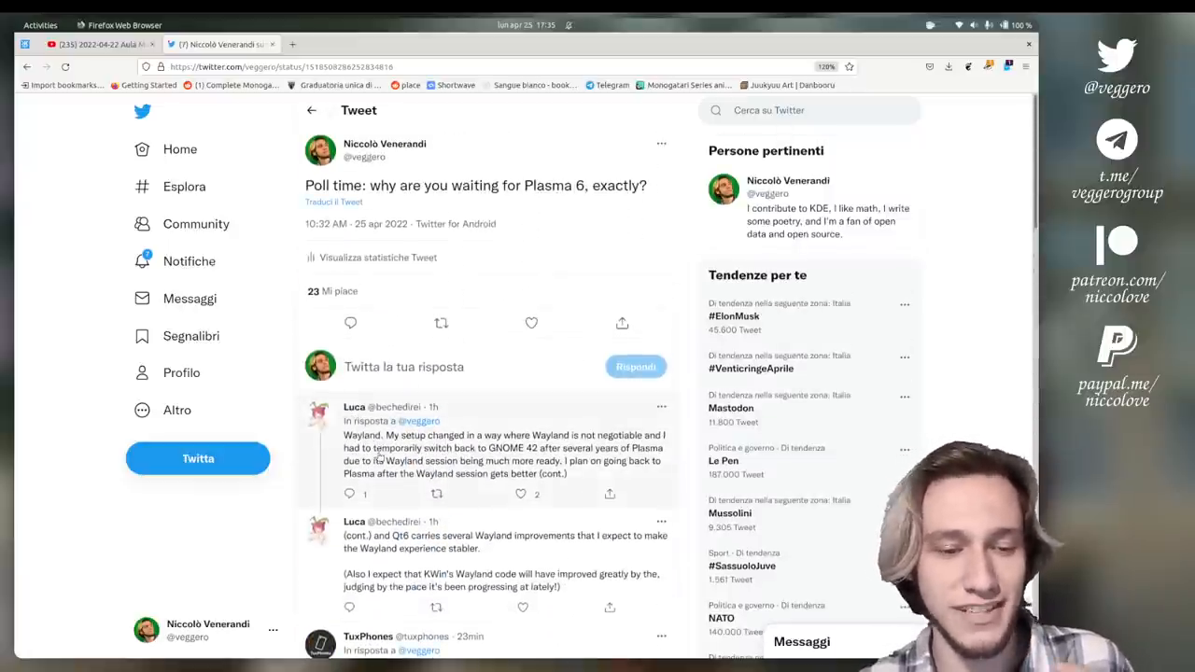
scroll(down, 3)
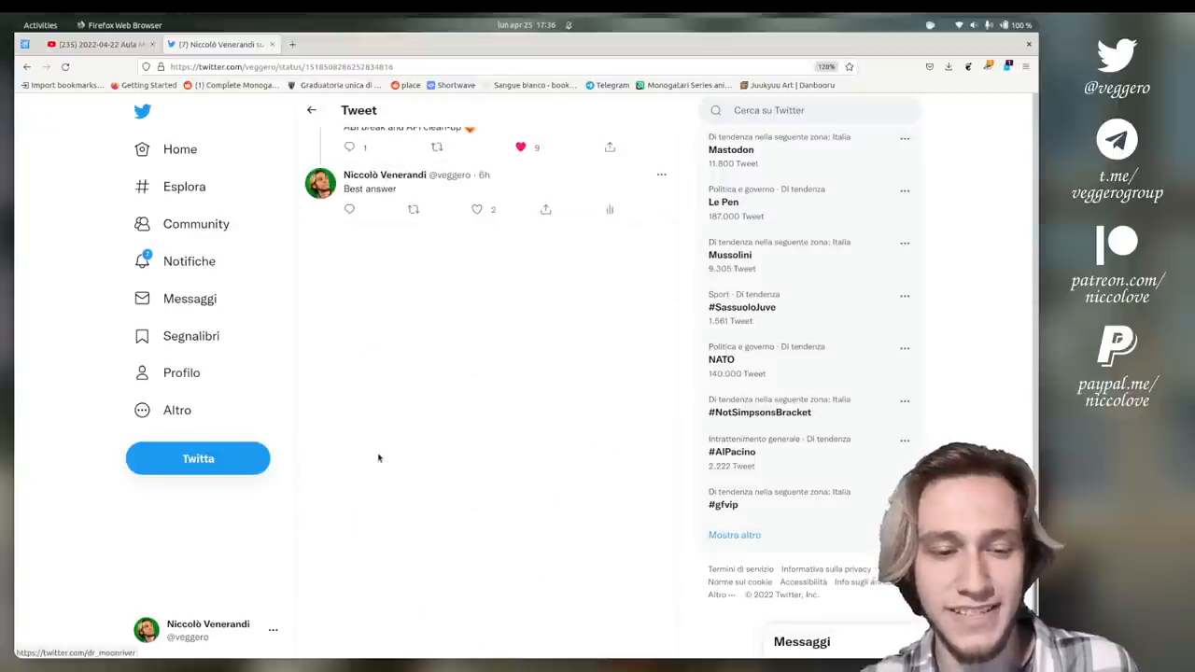